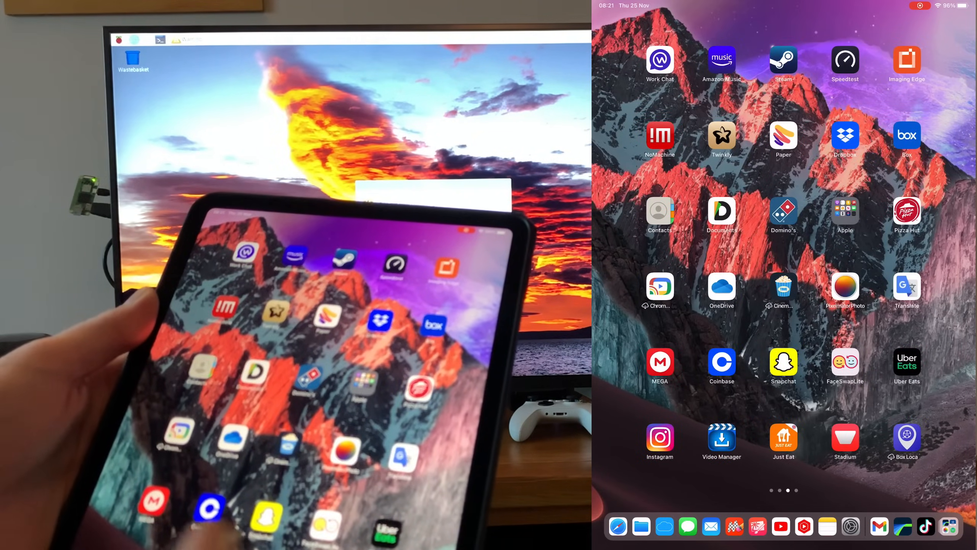
Step: Scroll the iPad home screen to find and launch PiHelper
{"action": "scroll", "scroll_direction": "left", "scroll_amount": 3}
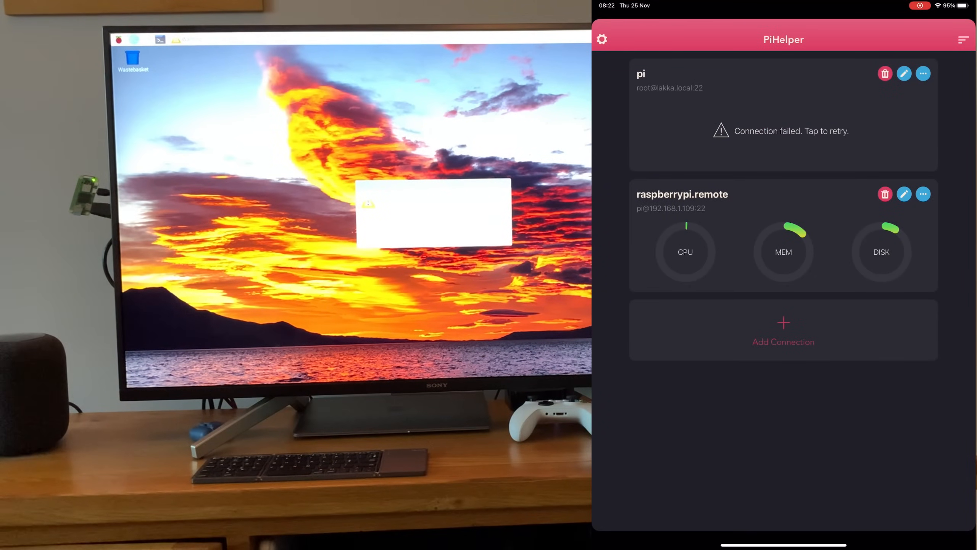
{"action": "left_click", "coordinate": [783, 329]}
{"action": "type", "text": "pi z"}
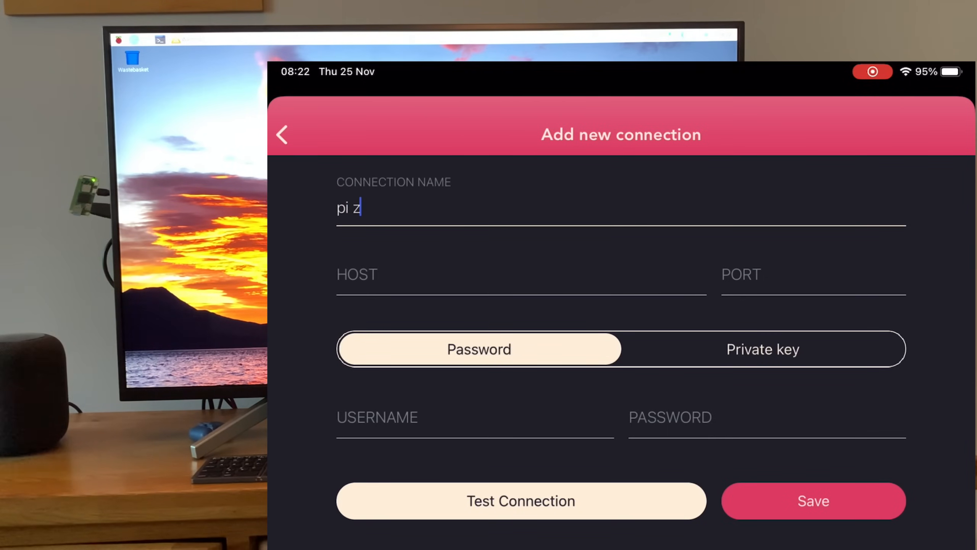
{"action": "type", "text": "ero"}
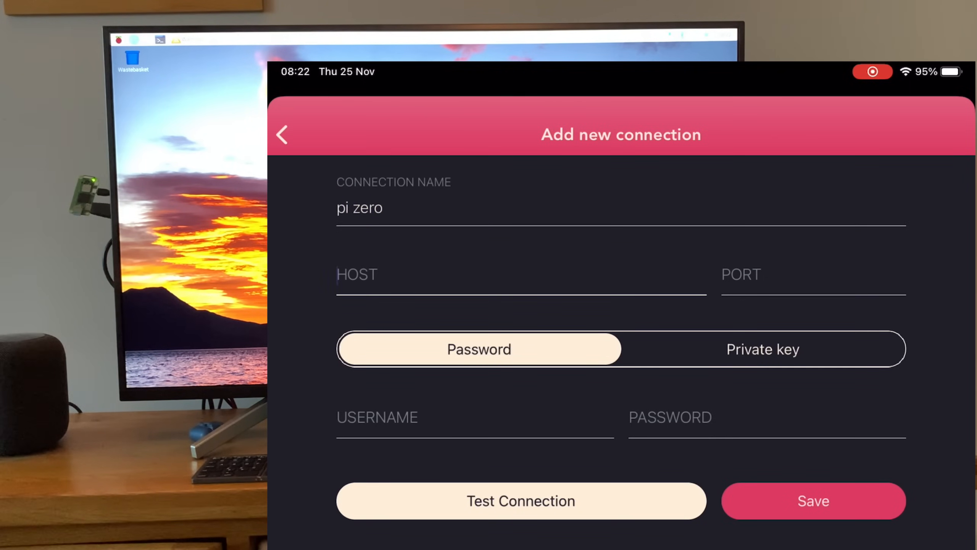
{"action": "type", "text": "192."}
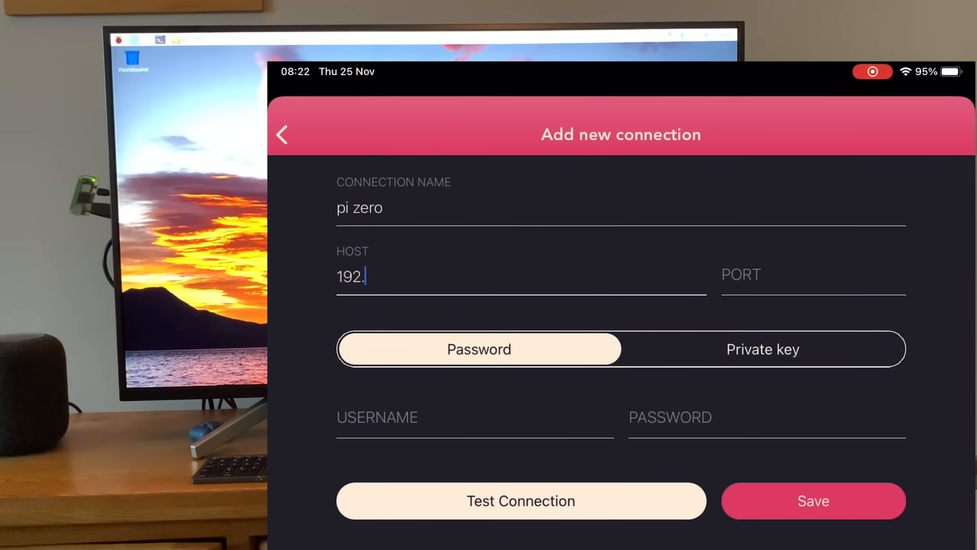
{"action": "type", "text": "168"}
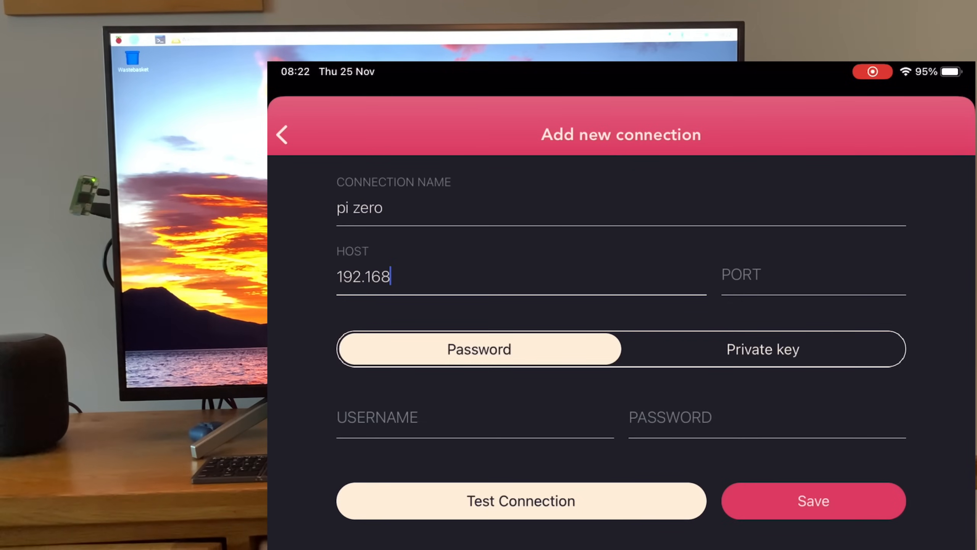
{"action": "type", "text": ".1."}
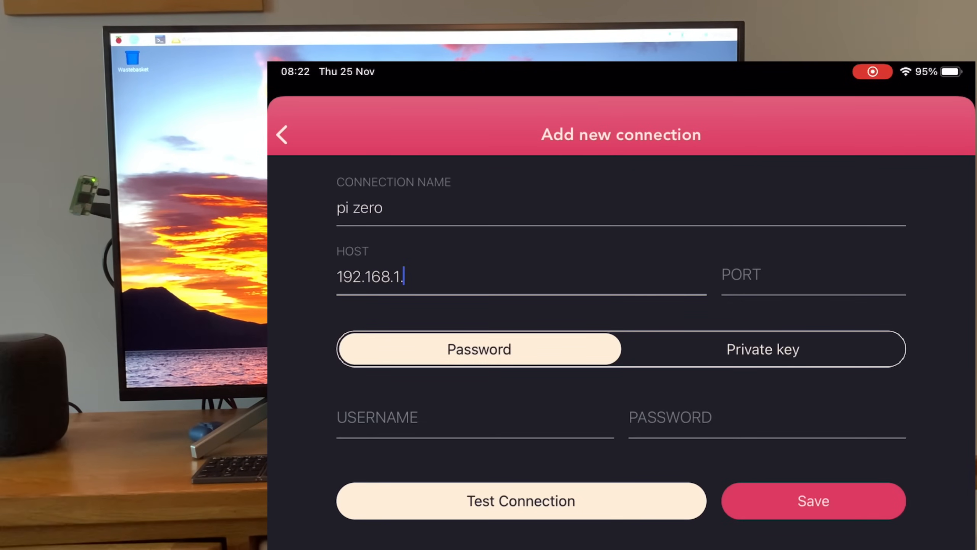
{"action": "type", "text": "109"}
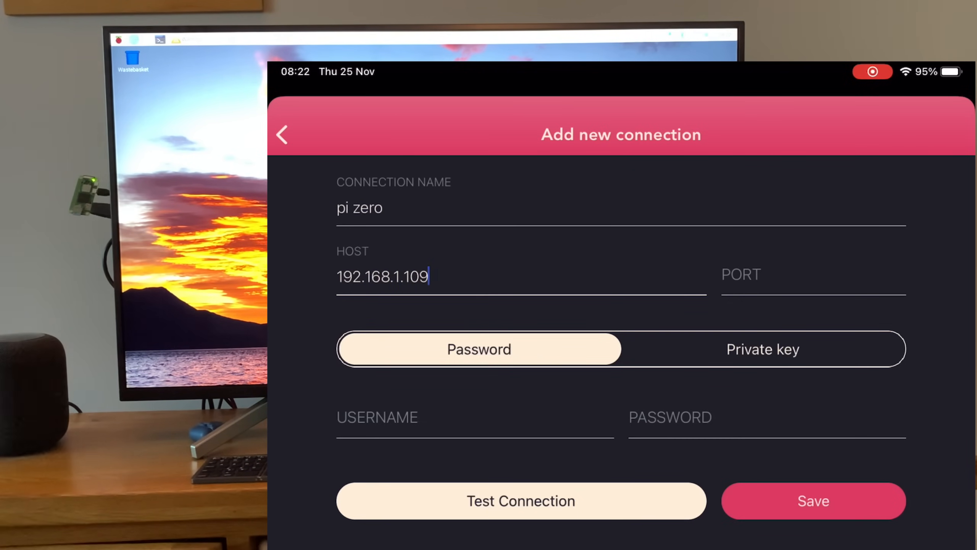
{"action": "type", "text": "22"}
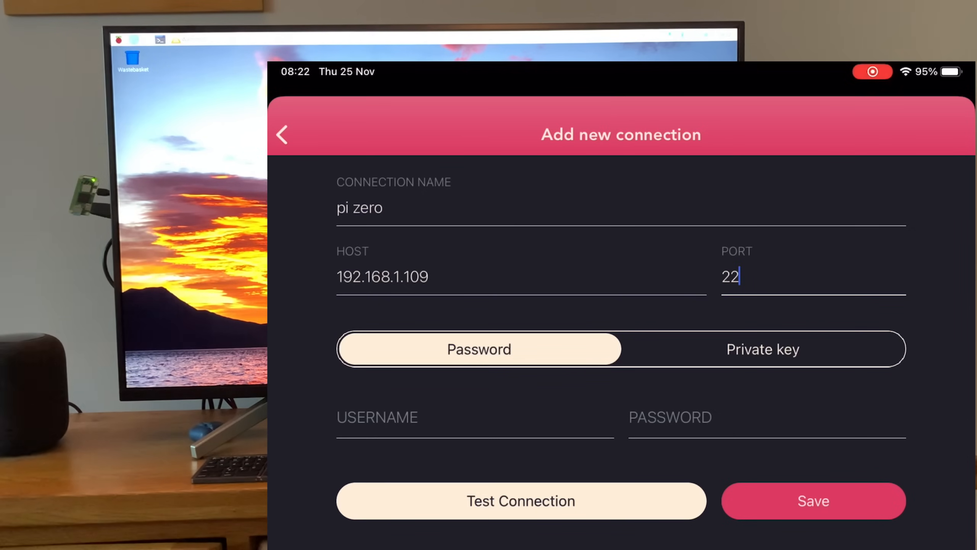
{"action": "type", "text": "pi"}
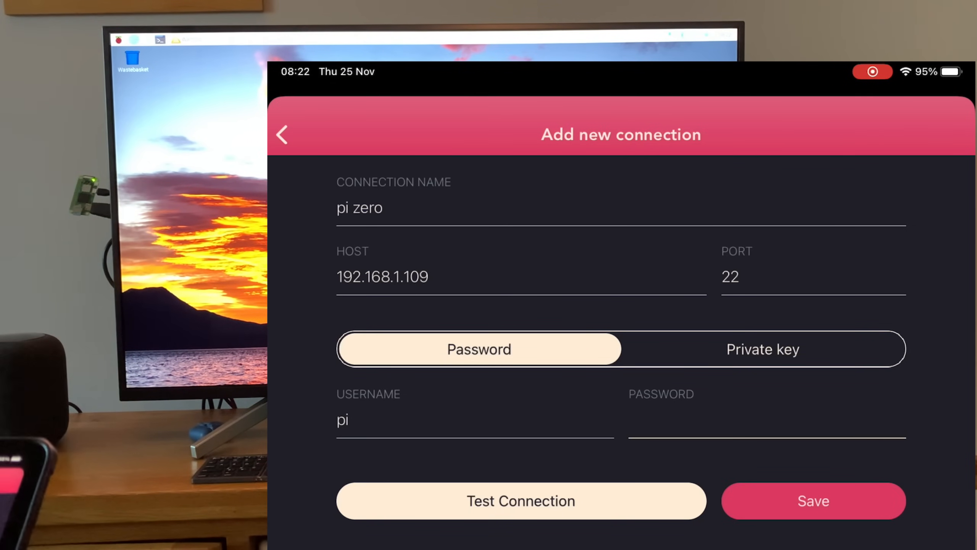
{"action": "left_click", "coordinate": [812, 500]}
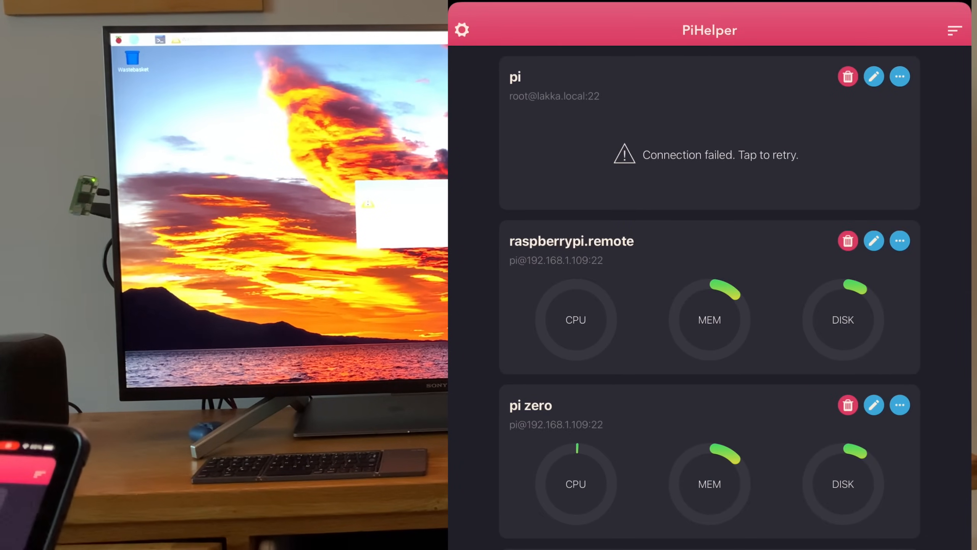
Step: Delete the old saved connection and open a terminal session on pi zero
{"action": "left_click", "coordinate": [847, 240]}
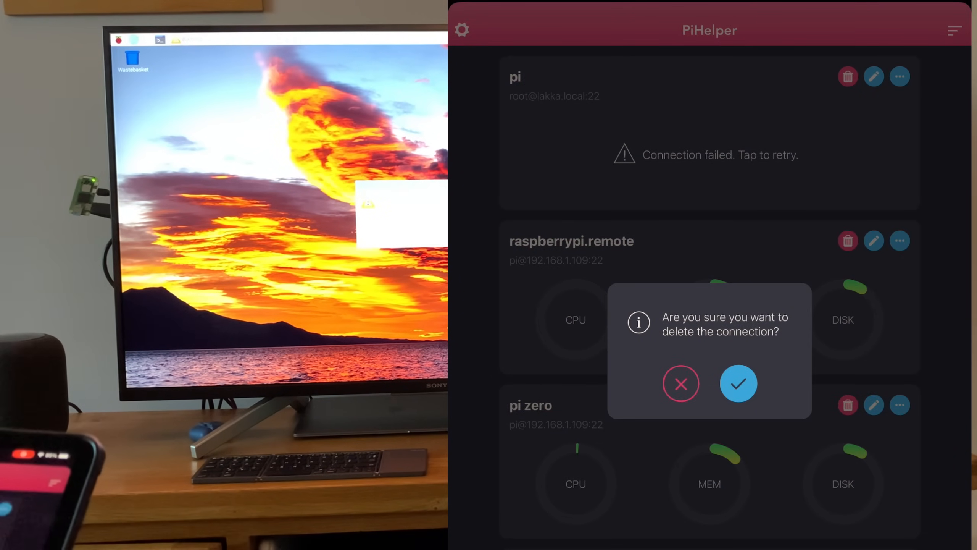
{"action": "left_click", "coordinate": [739, 382]}
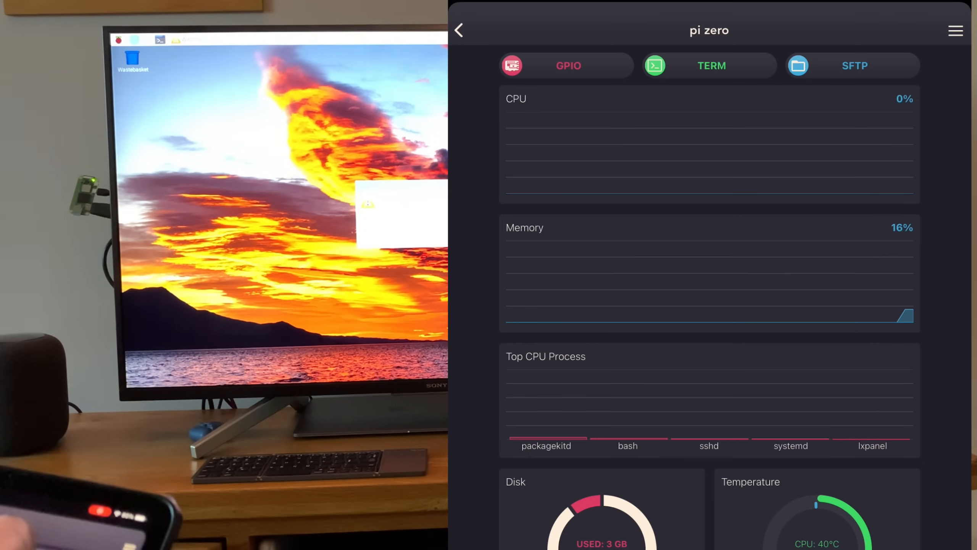
{"action": "left_click", "coordinate": [852, 66]}
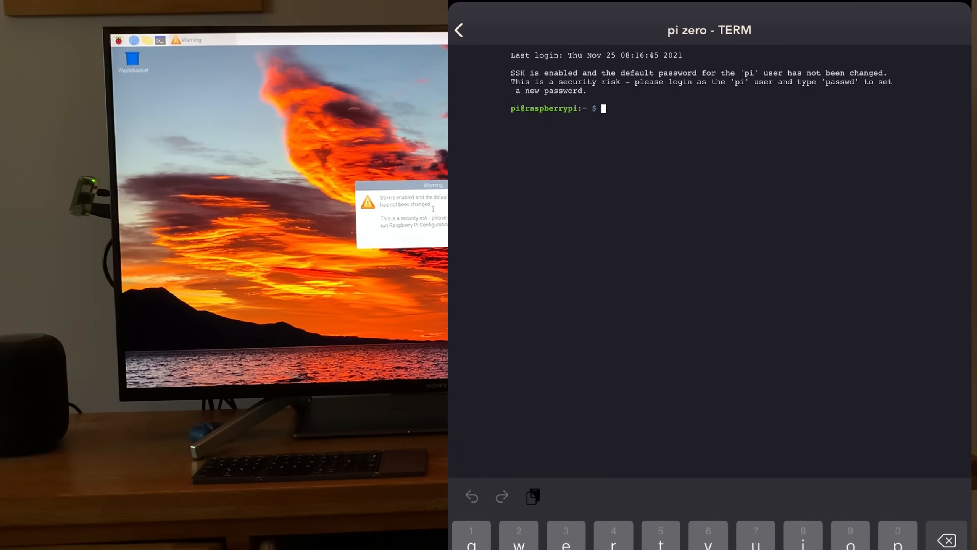
Step: Run 'sudo apt update' and 'sudo apt upgrade', confirming the upgrade with y
{"action": "type", "text": "sudo apt update"}
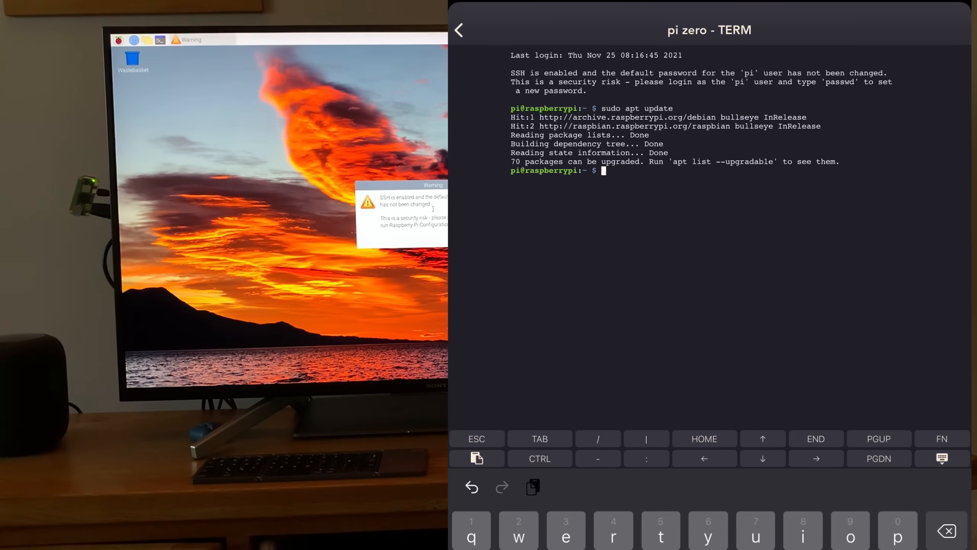
{"action": "type", "text": "sudo apt update"}
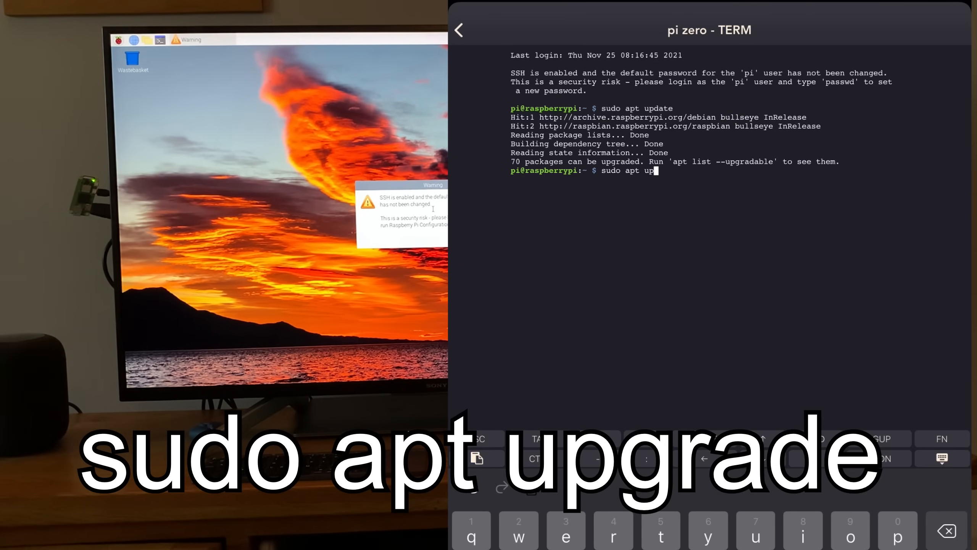
{"action": "type", "text": "grade"}
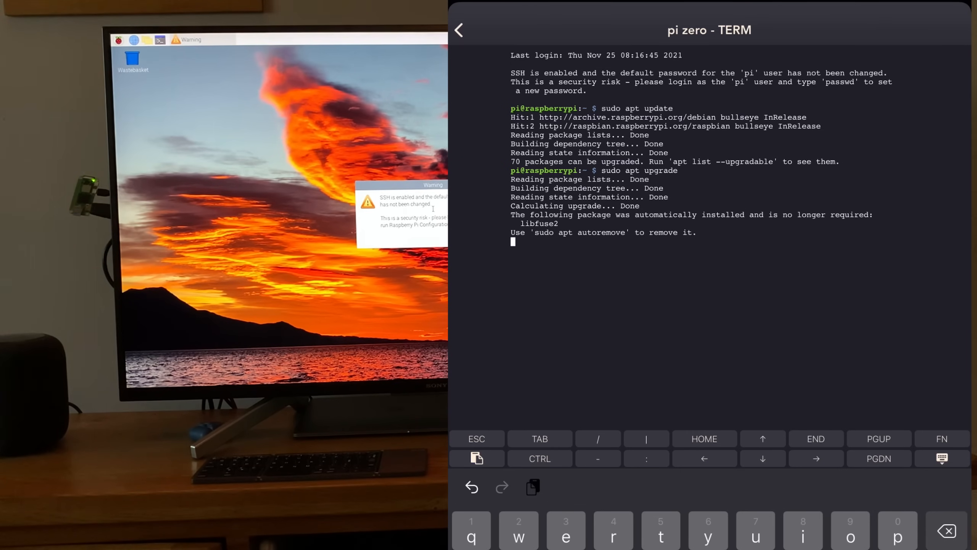
{"action": "type", "text": "y"}
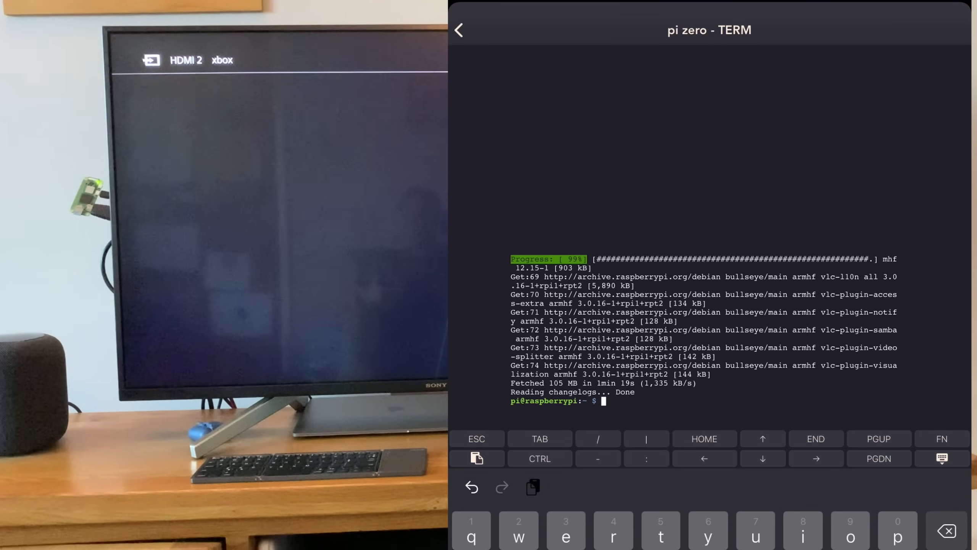
Step: Install xrdp with 'sudo apt install xrdp', confirm with y, then reboot the Pi
{"action": "type", "text": "sud"}
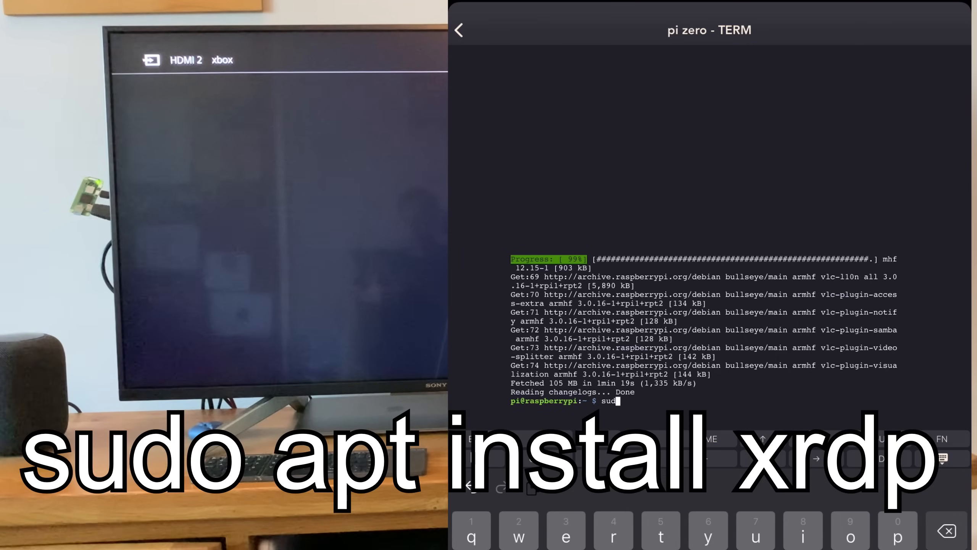
{"action": "type", "text": "apt"}
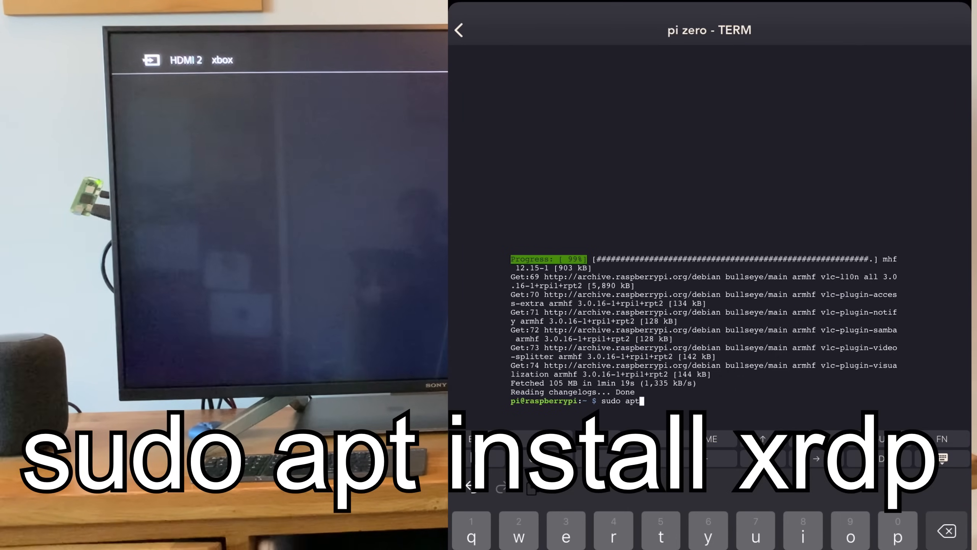
{"action": "type", "text": "install"}
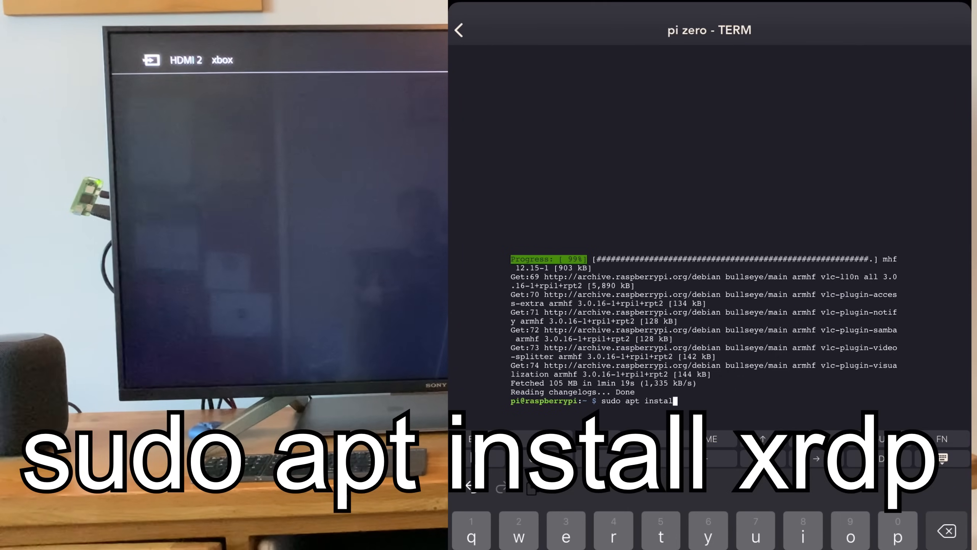
{"action": "type", "text": "xrdp"}
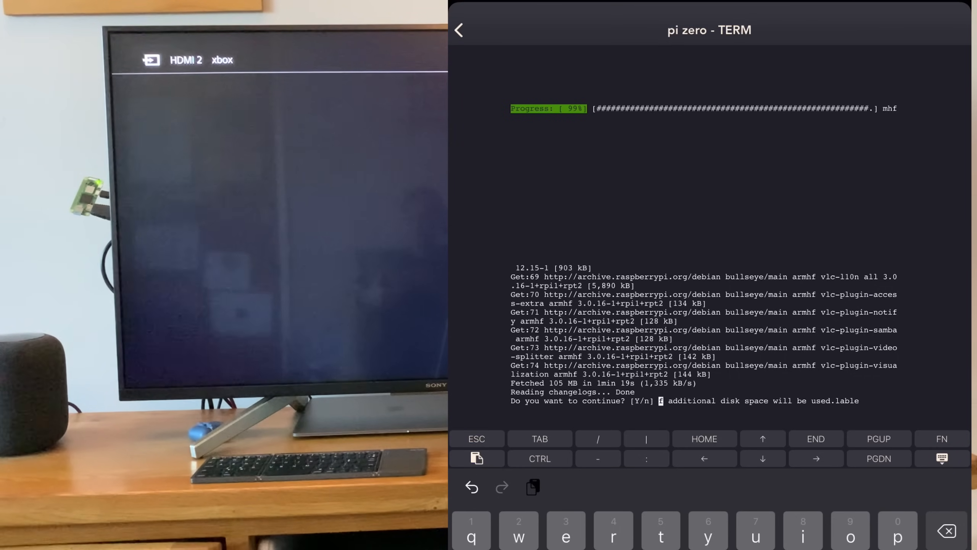
{"action": "type", "text": "y"}
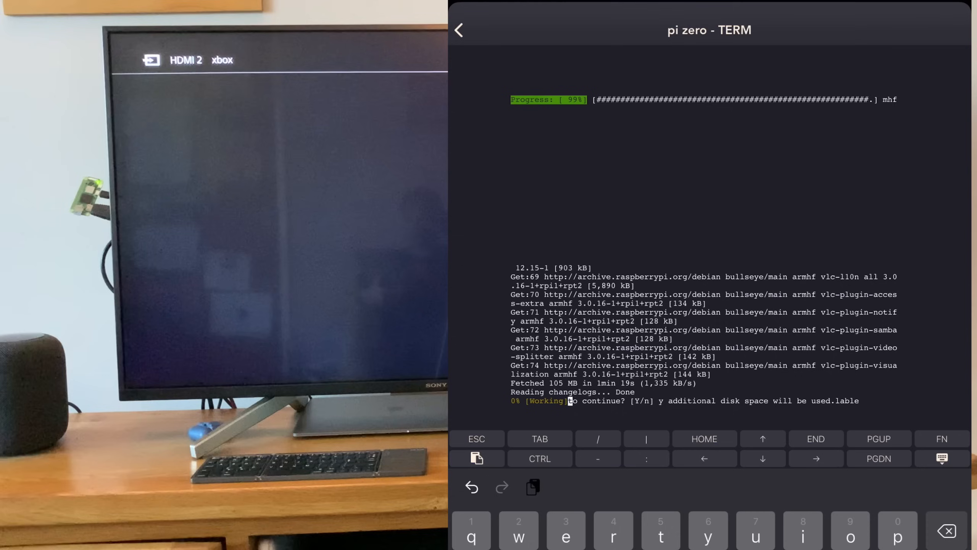
{"action": "type", "text": "y"}
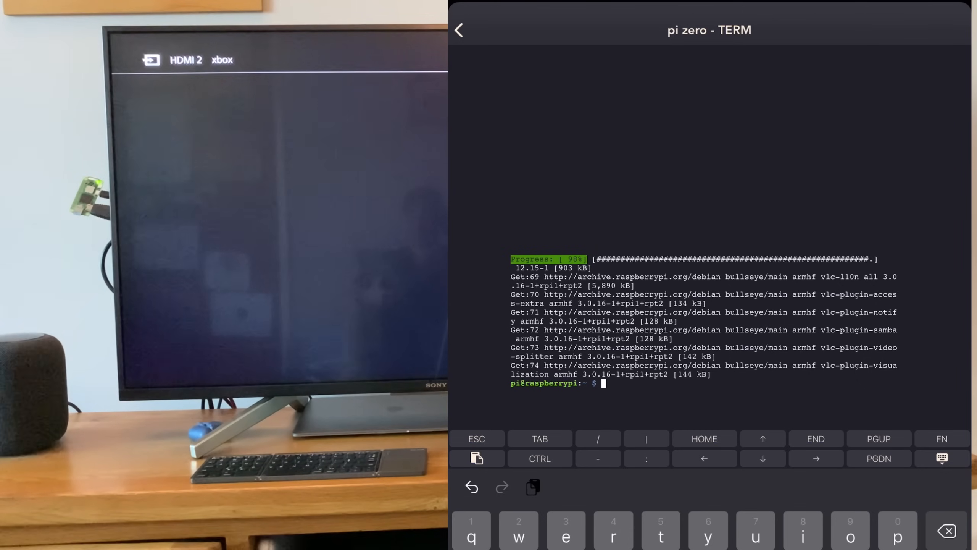
{"action": "type", "text": "reb"}
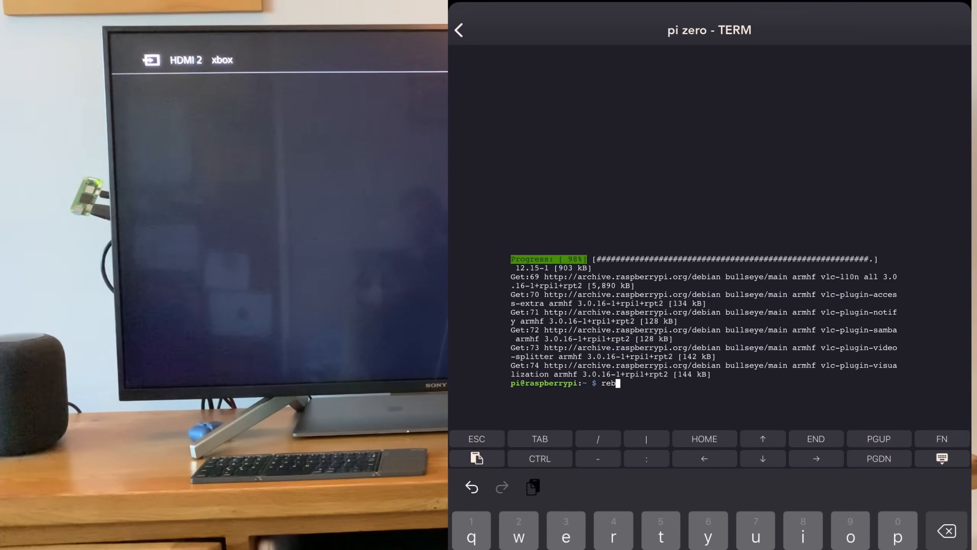
{"action": "type", "text": "oot"}
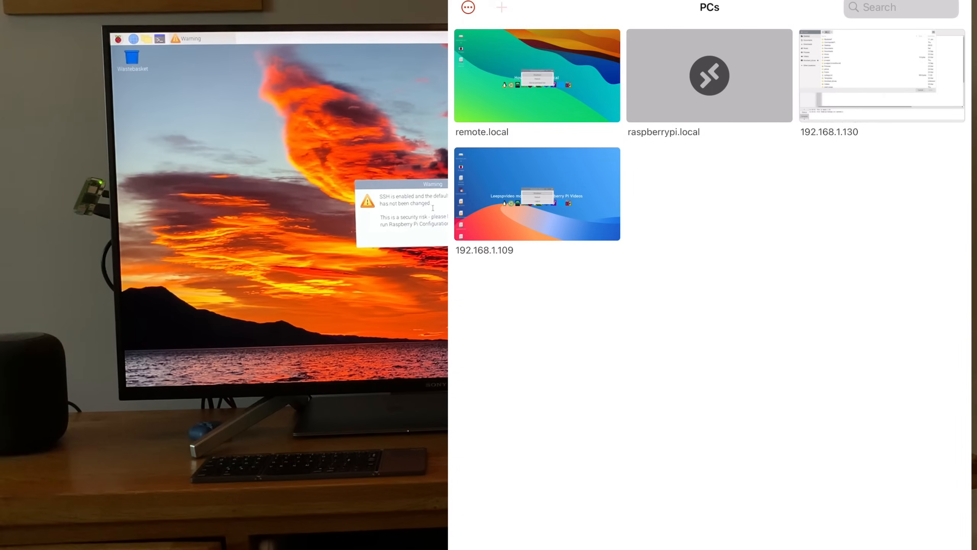
Step: Add PC 192.168.1.109, connect once despite the identity warning, and log in as pi
{"action": "left_click", "coordinate": [501, 8]}
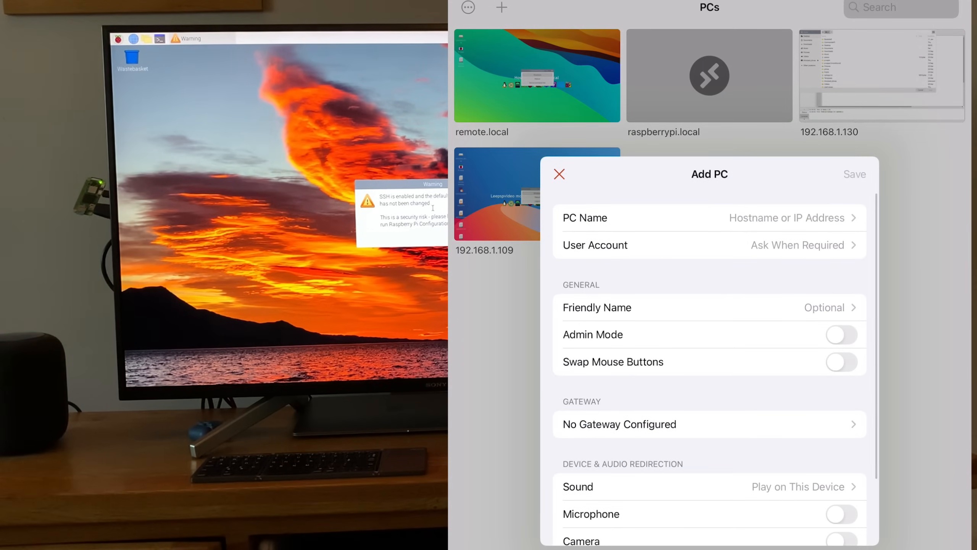
{"action": "left_click", "coordinate": [708, 218]}
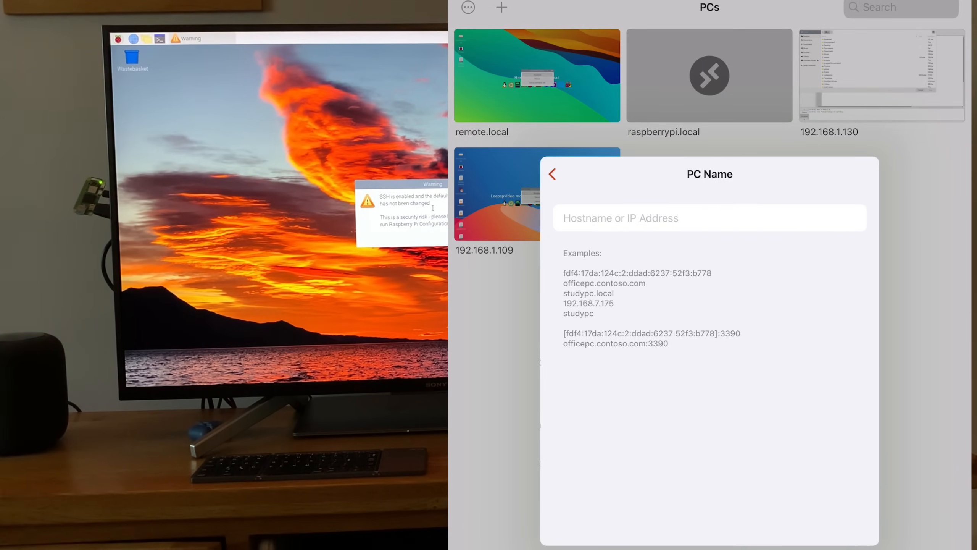
{"action": "type", "text": "192.168.1.109"}
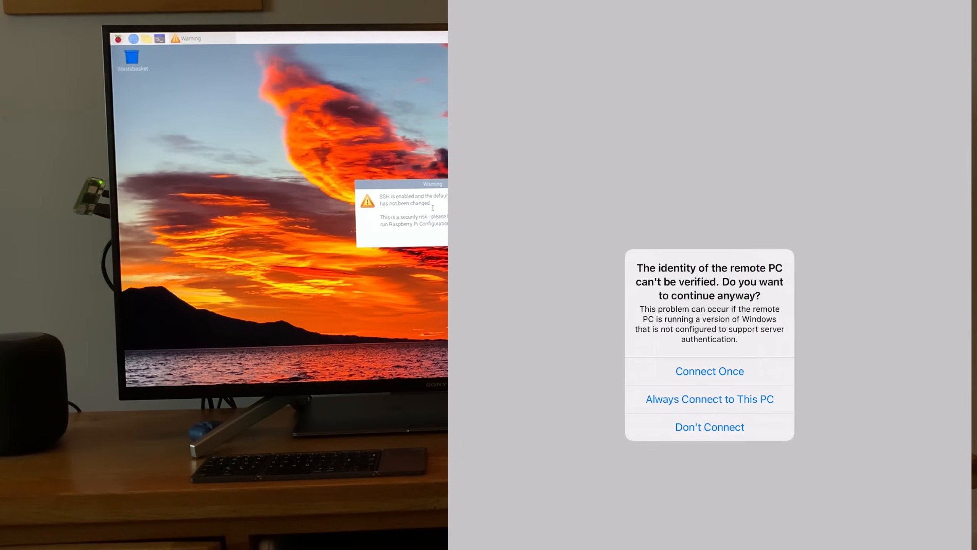
{"action": "left_click", "coordinate": [710, 370]}
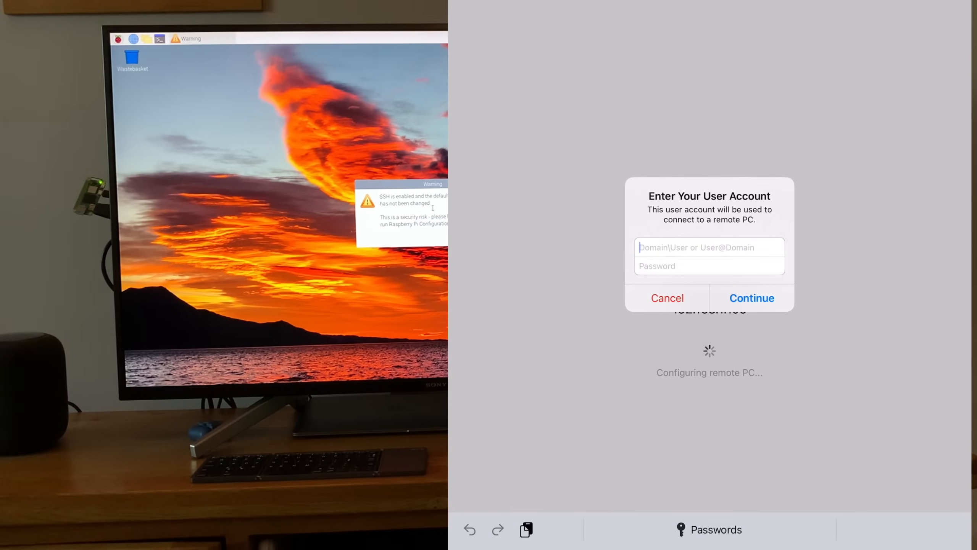
{"action": "type", "text": "pi"}
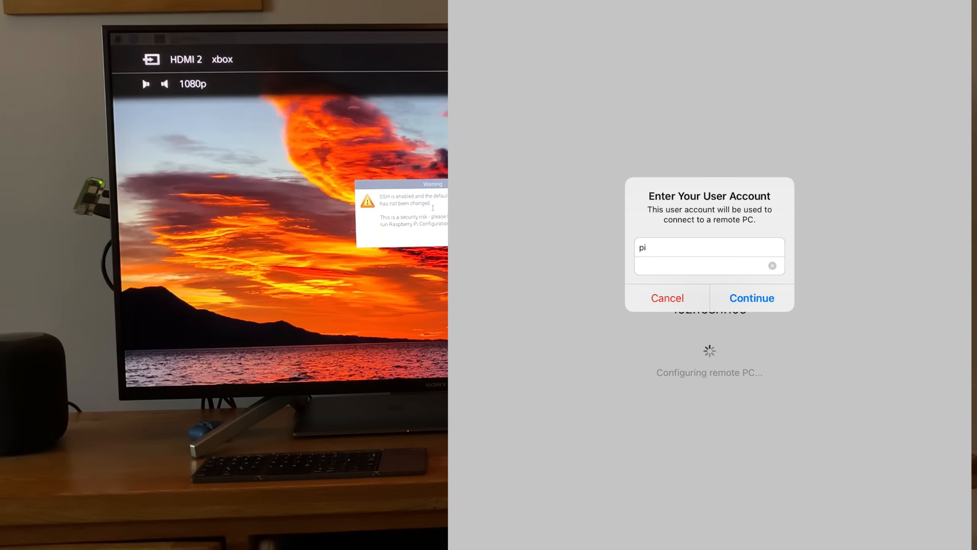
{"action": "left_click", "coordinate": [751, 297]}
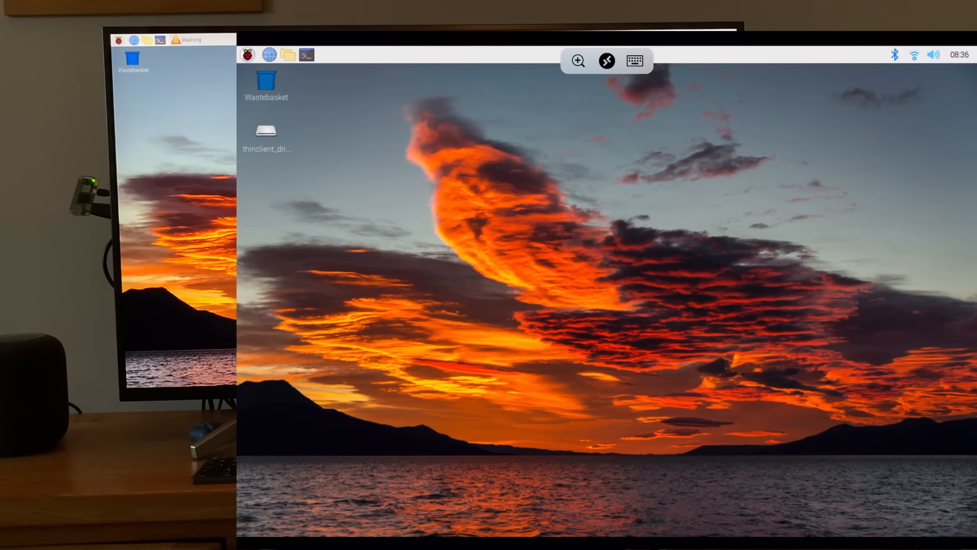
Step: Search for Bluetooth devices from the Pi taskbar and pair the Bluetooth 3.0 Keyboard
{"action": "left_click", "coordinate": [895, 55]}
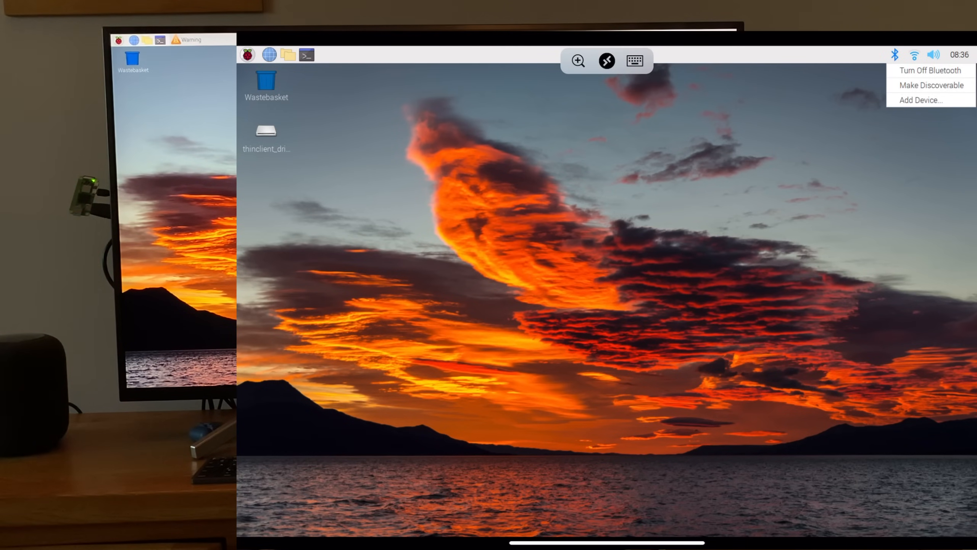
{"action": "left_click", "coordinate": [922, 100]}
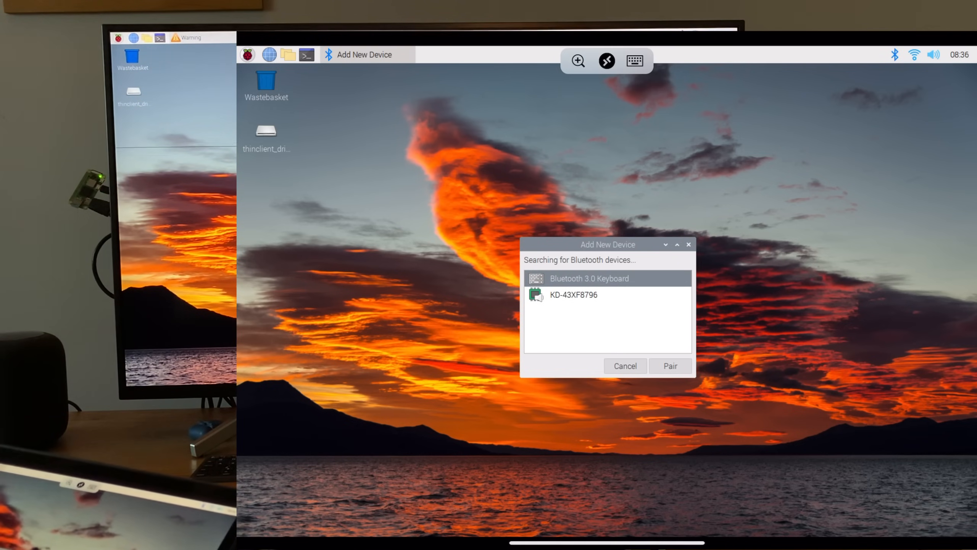
{"action": "left_click", "coordinate": [670, 366]}
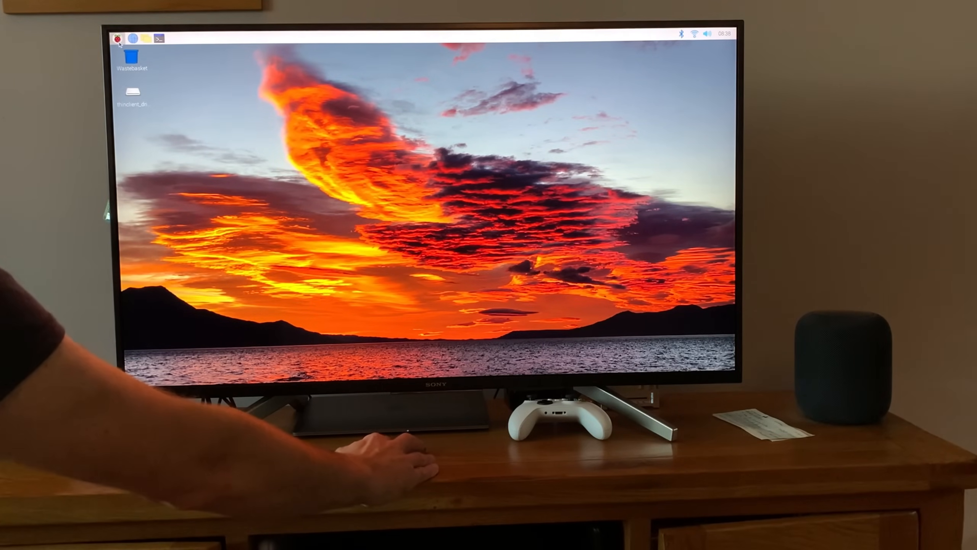
{"action": "left_click", "coordinate": [118, 39]}
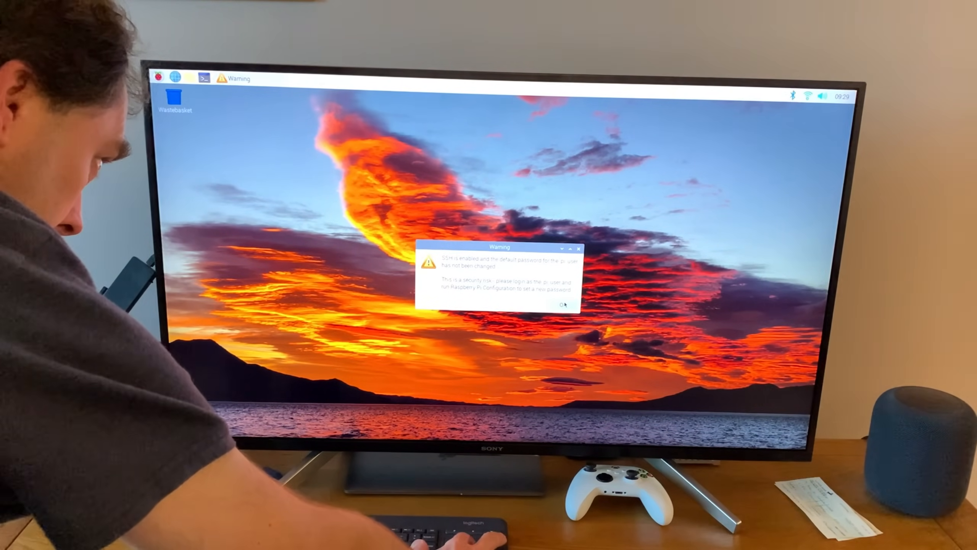
Step: Click OK on the SSH default-password warning each time it appears
{"action": "left_click", "coordinate": [564, 305]}
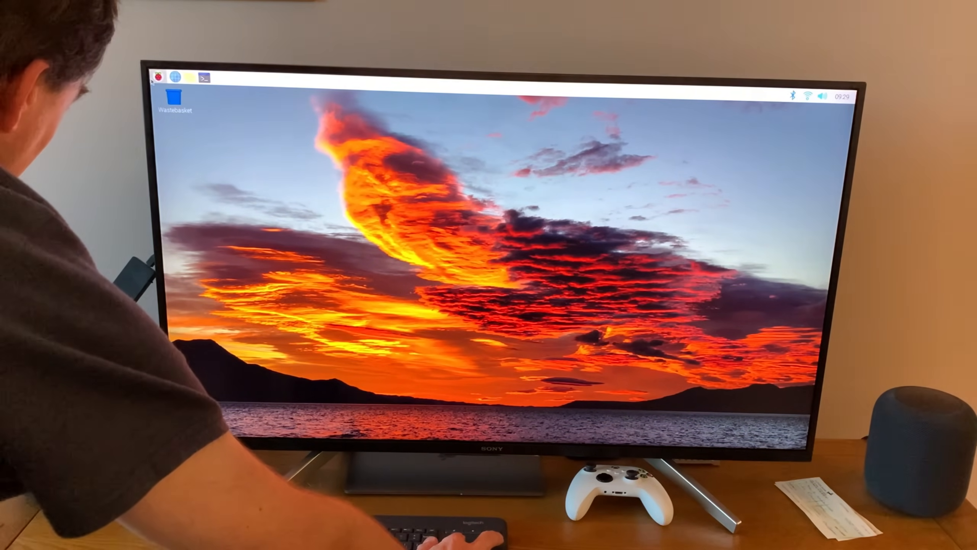
{"action": "left_click", "coordinate": [160, 76]}
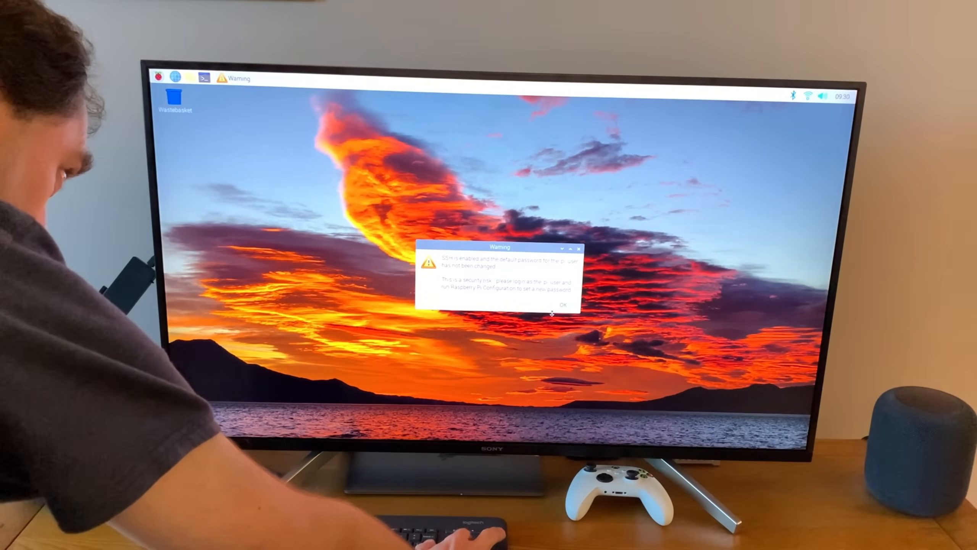
{"action": "left_click", "coordinate": [566, 305]}
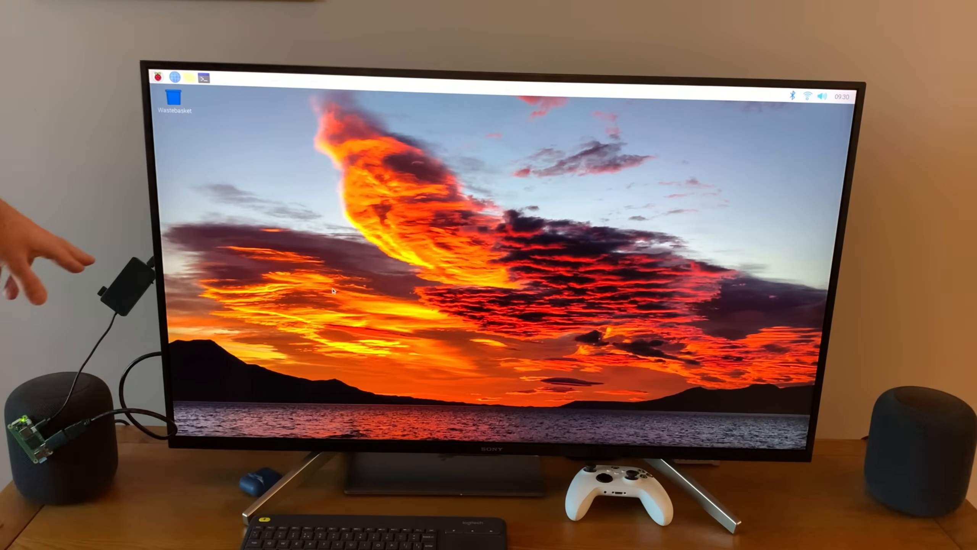
{"action": "mouse_move", "coordinate": [63, 187]}
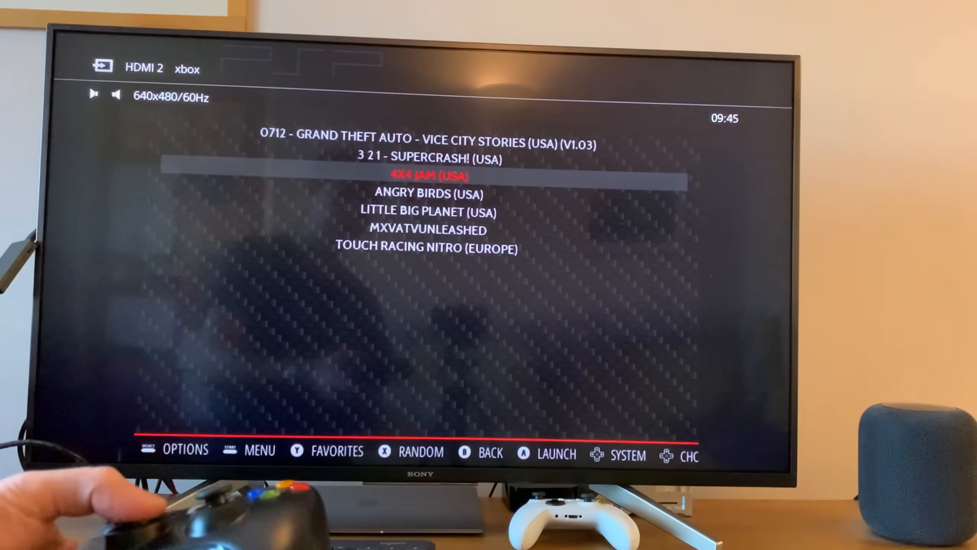
Step: Leave the game list and head toward the RetroPie WiFi settings
{"action": "key", "text": "down"}
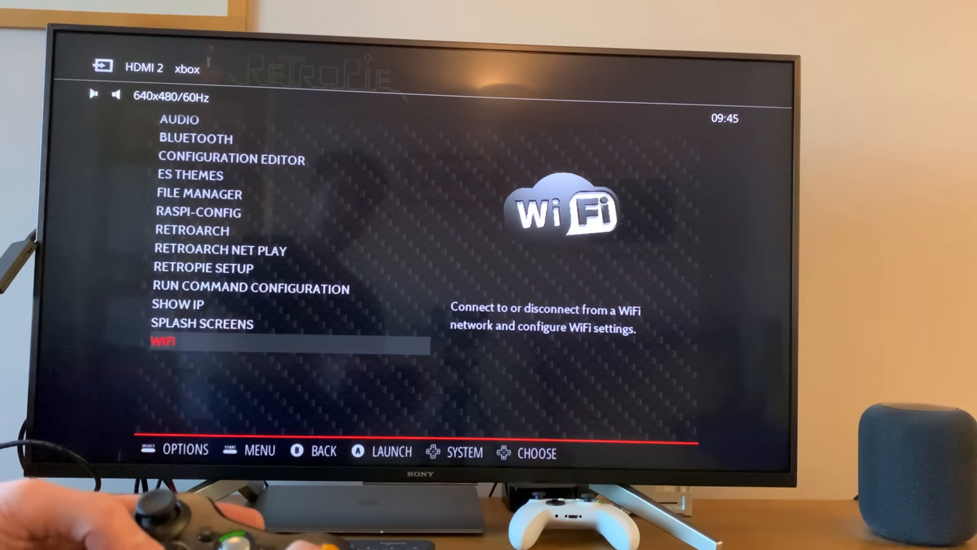
{"action": "key", "text": "b"}
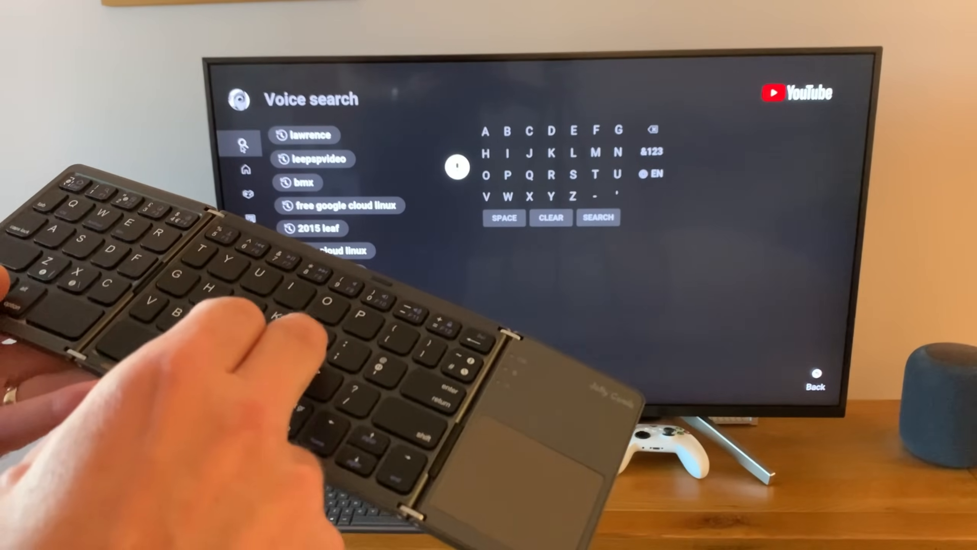
Step: Enter 'leepspvdeo' in the YouTube search to look up the leepspvideo channel
{"action": "type", "text": "leepspvdeo"}
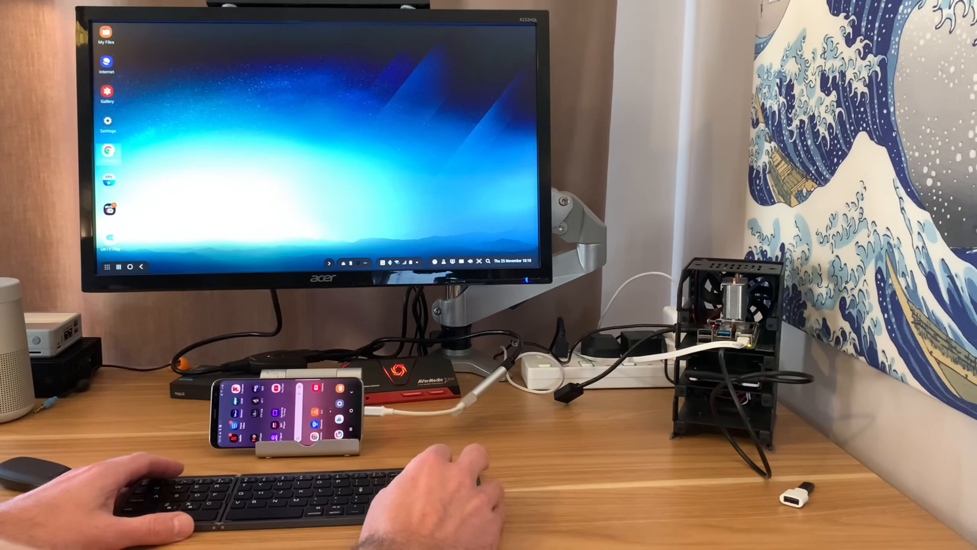
Step: Launch an app from the DeX left-side app list into a new desktop window
{"action": "left_click", "coordinate": [107, 150]}
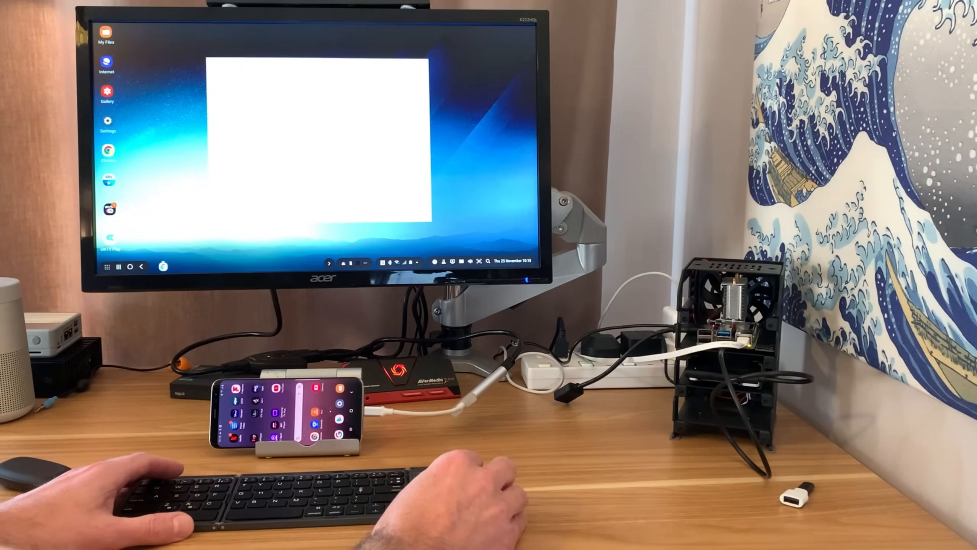